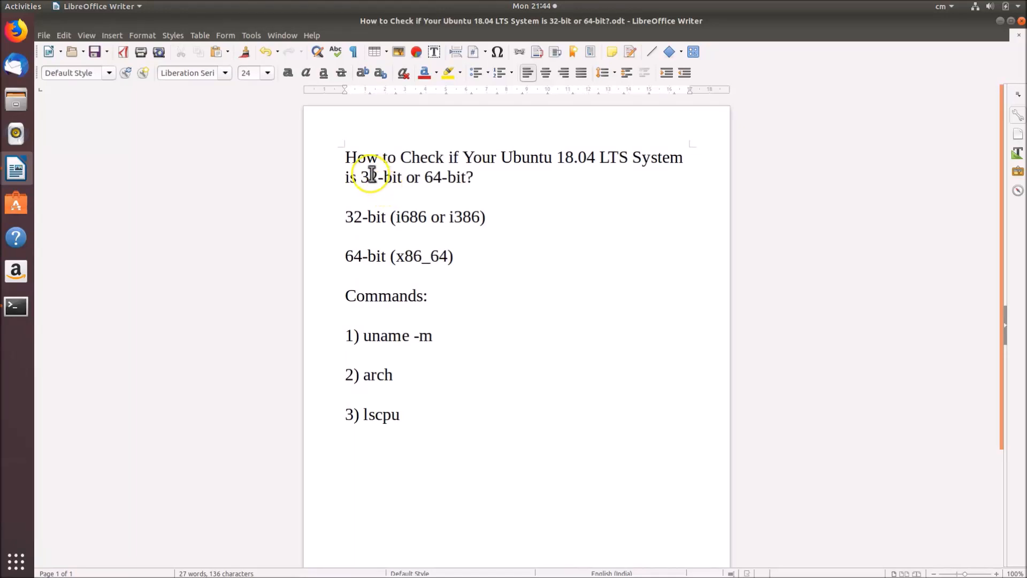
# Step: Launch a terminal from the desktop's right-click menu, then close it
pyautogui.click(473, 177)
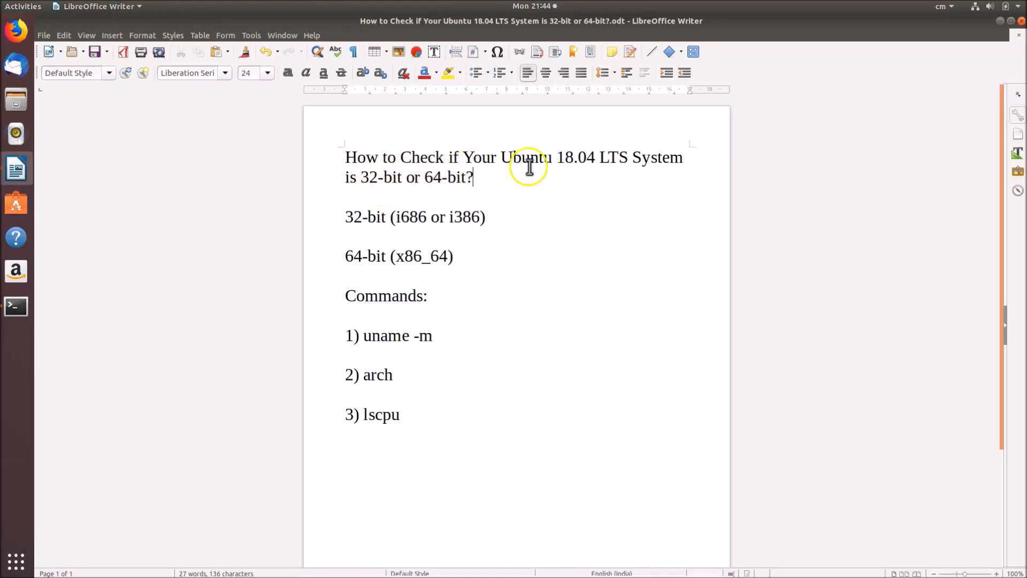
pyautogui.moveTo(628, 167)
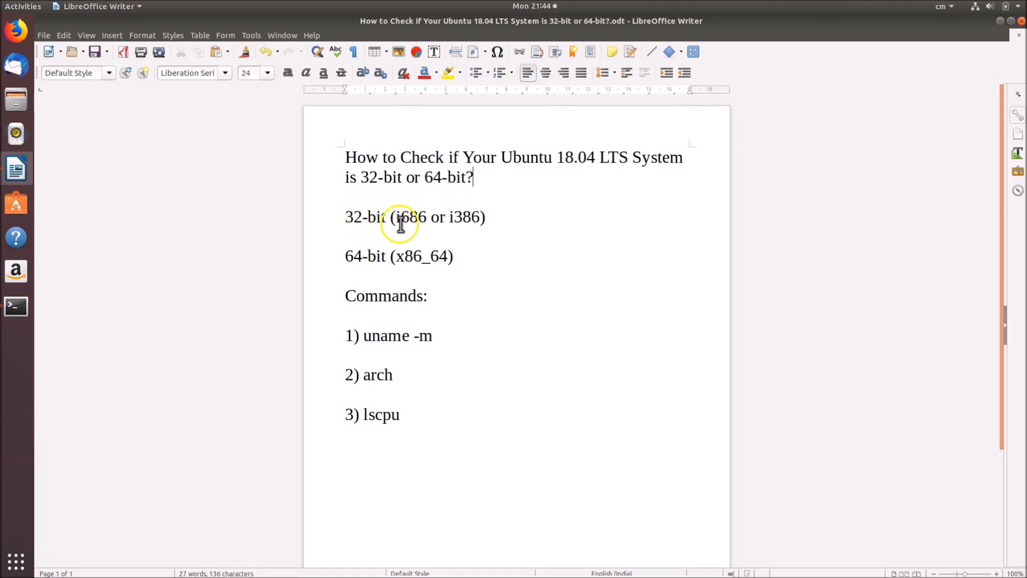
pyautogui.moveTo(445, 223)
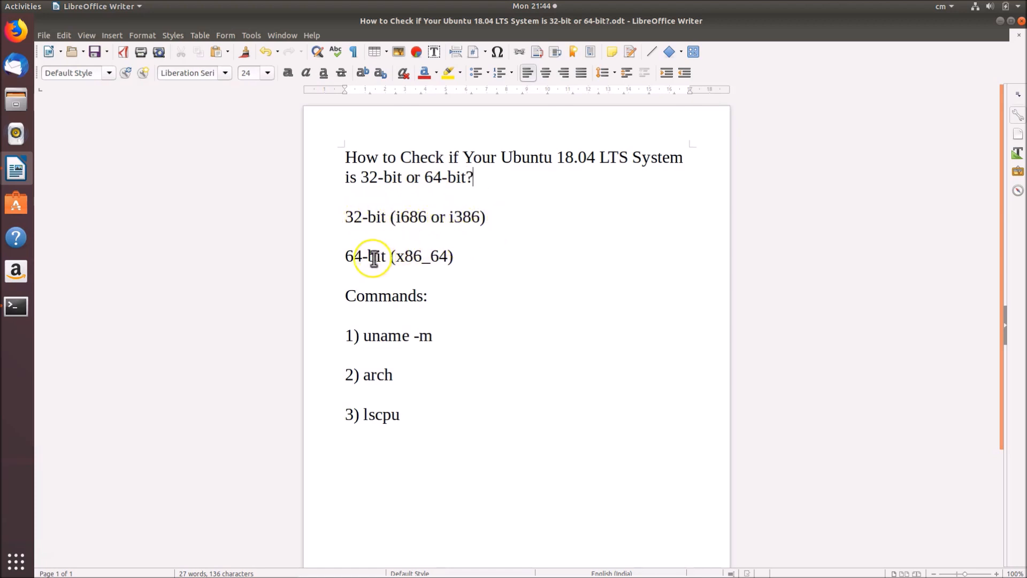
pyautogui.moveTo(411, 256)
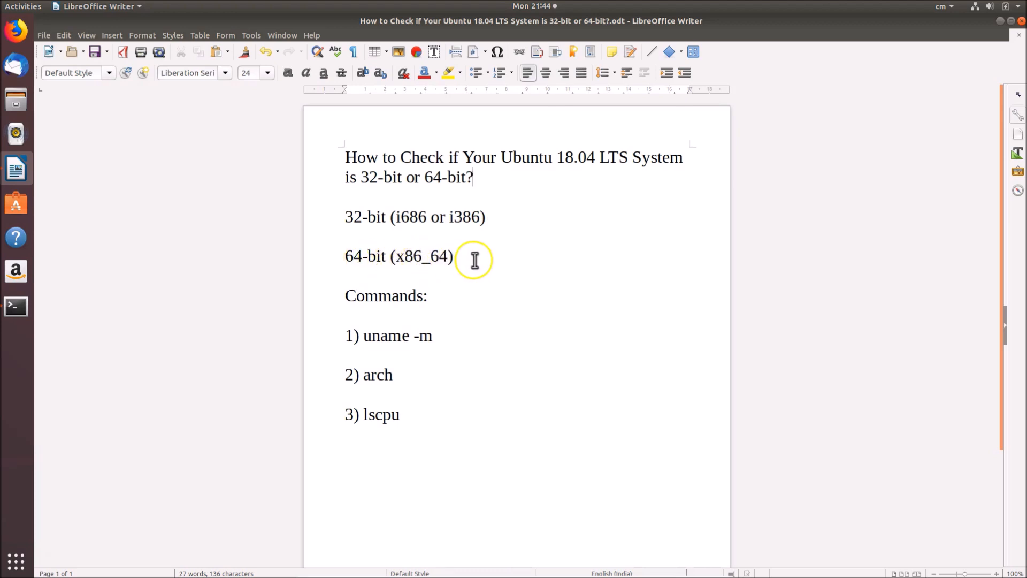
pyautogui.moveTo(475, 260)
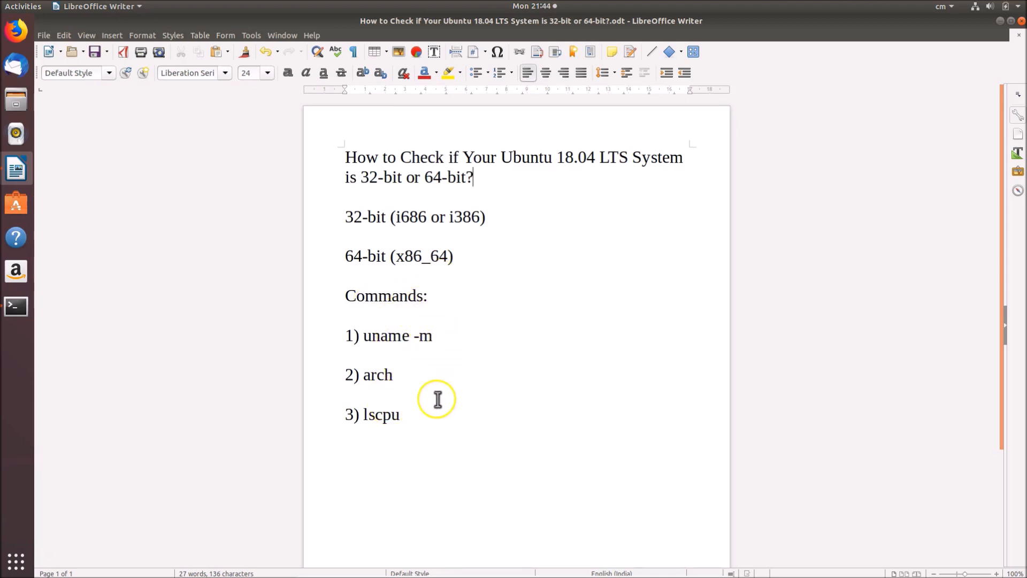
pyautogui.moveTo(464, 347)
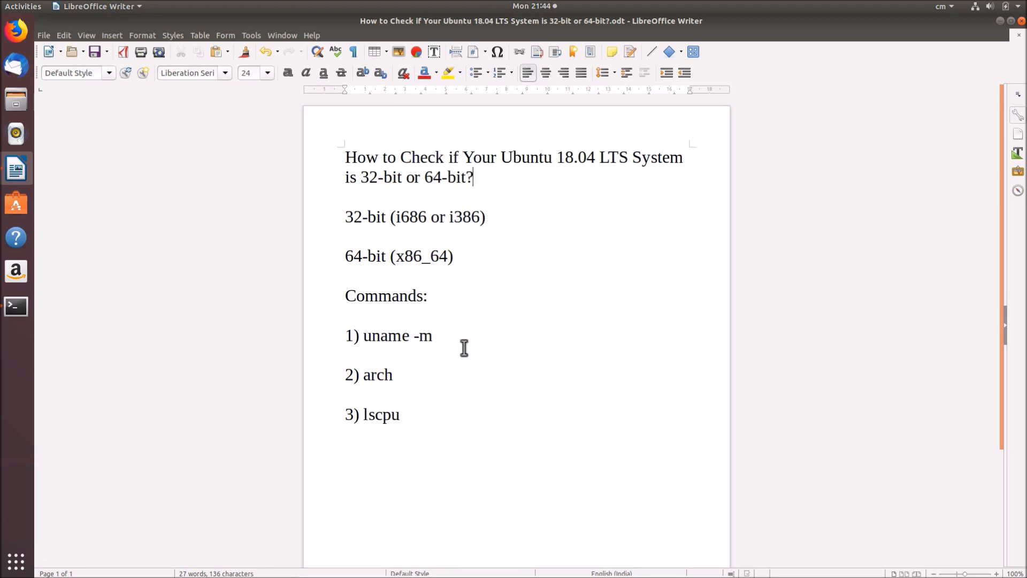
pyautogui.moveTo(802, 200)
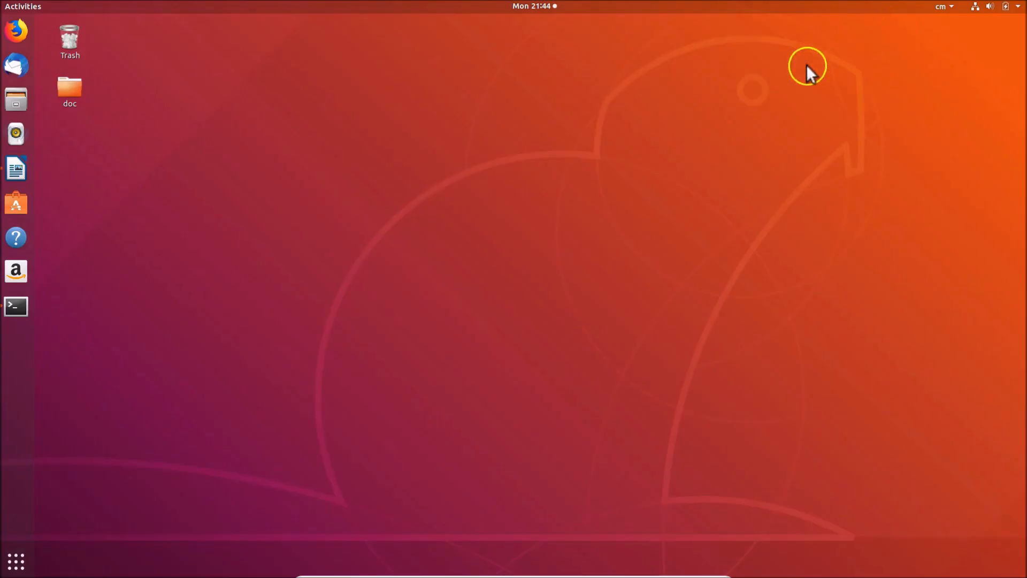
pyautogui.moveTo(541, 216)
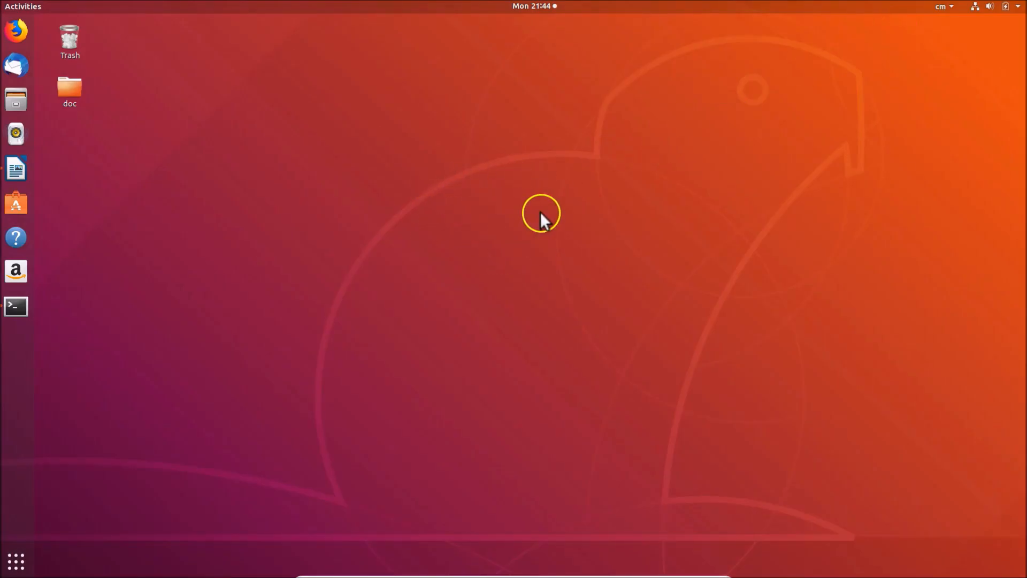
pyautogui.rightClick(540, 214)
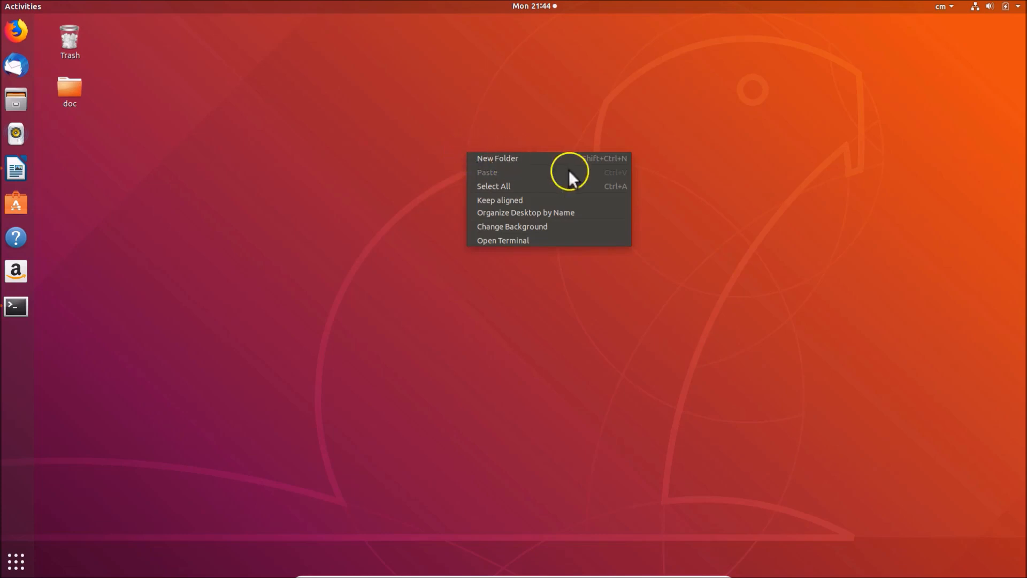
pyautogui.click(503, 240)
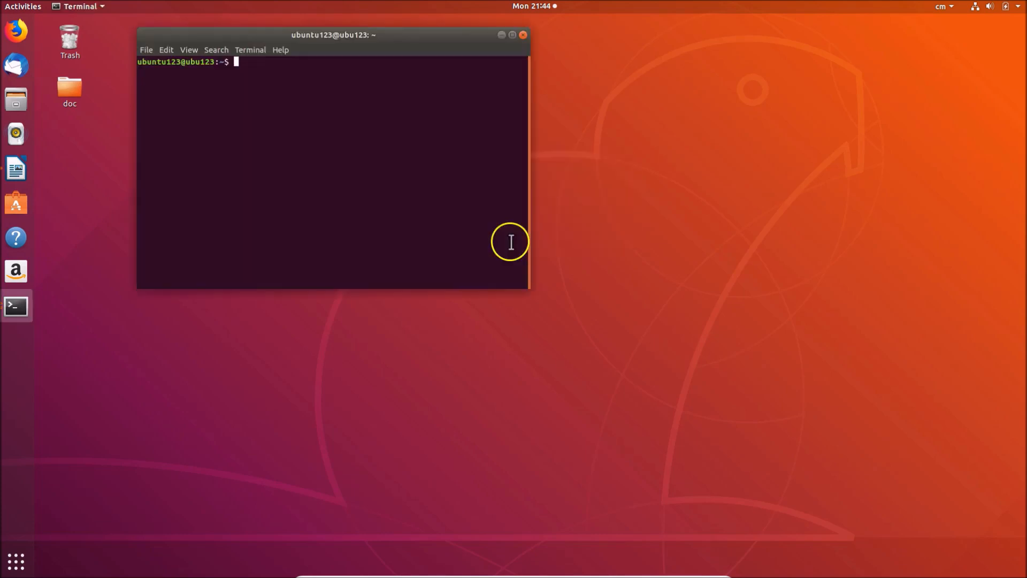
pyautogui.moveTo(403, 135)
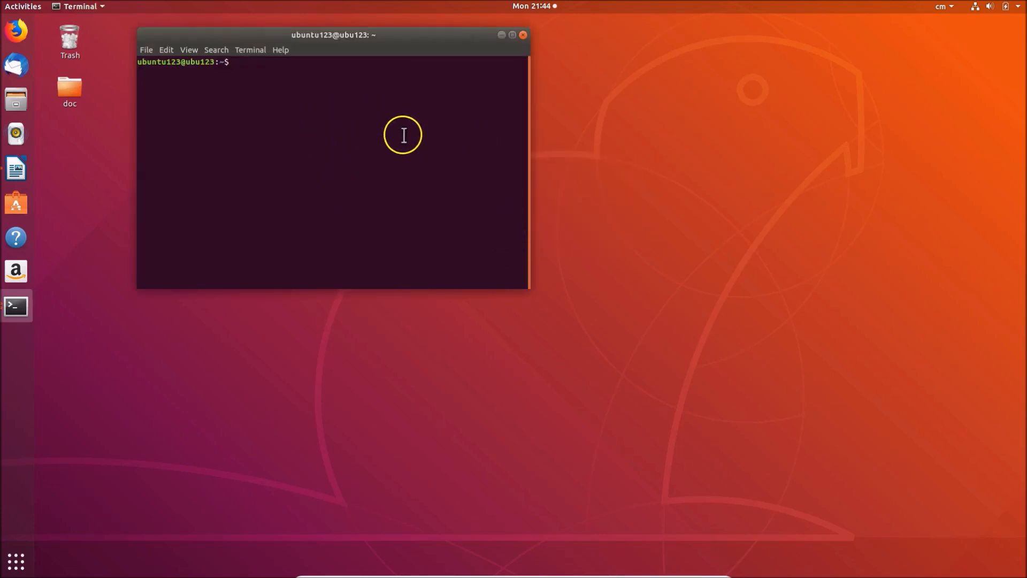
pyautogui.moveTo(466, 119)
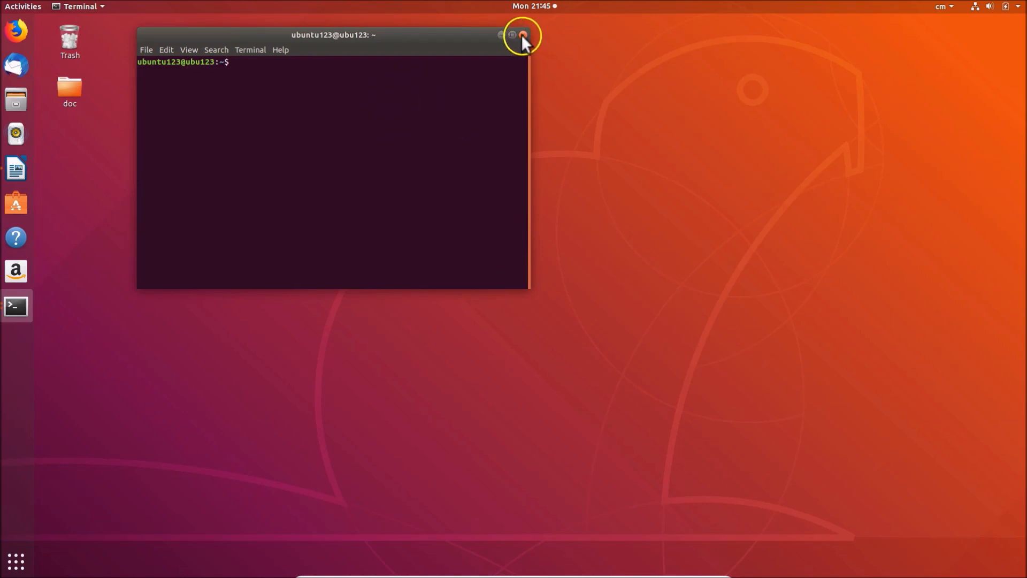
pyautogui.click(523, 34)
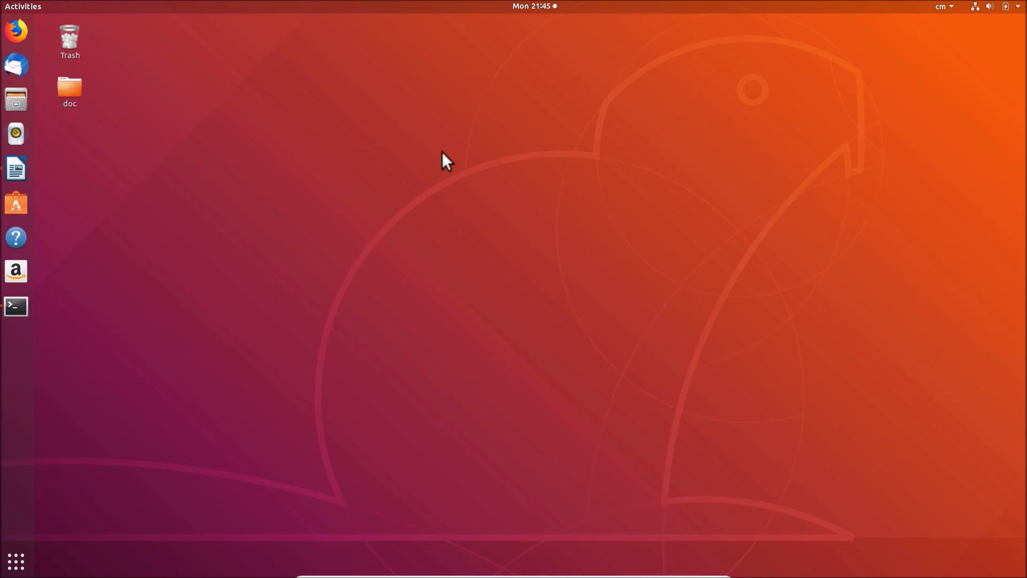
# Step: Reopen a terminal from the dock and close it again
pyautogui.click(16, 306)
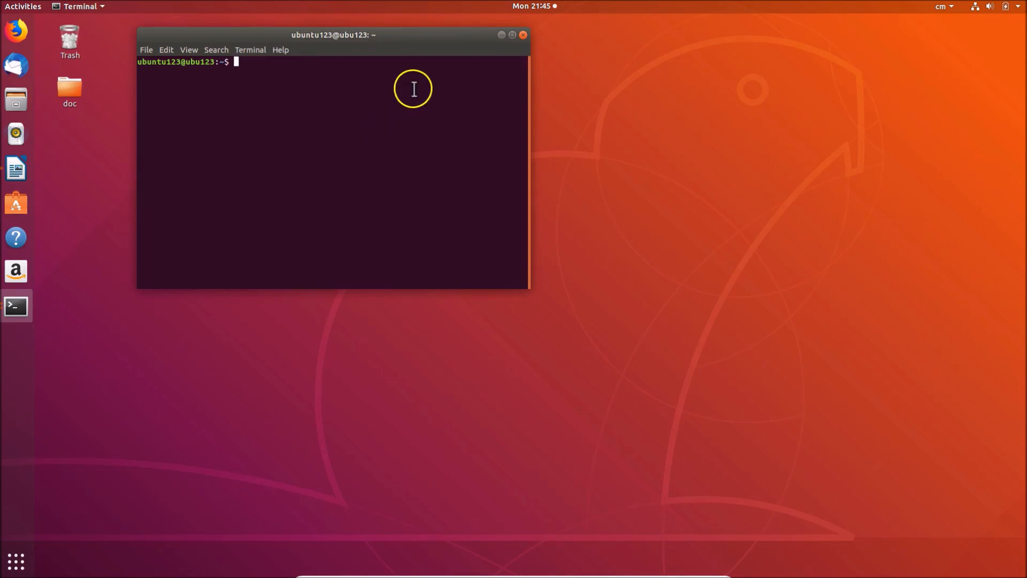
pyautogui.moveTo(347, 115)
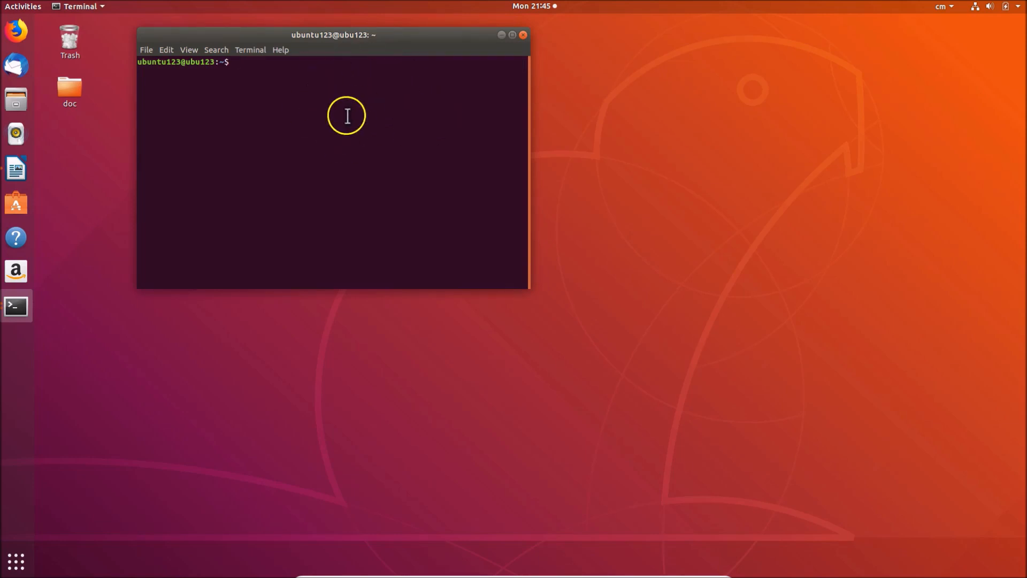
pyautogui.click(523, 34)
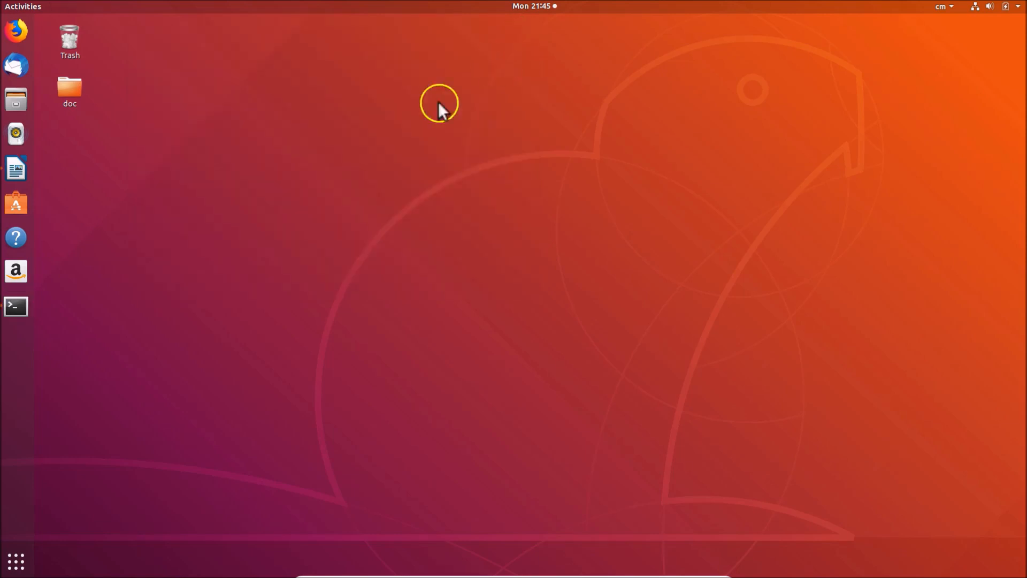
pyautogui.moveTo(15, 562)
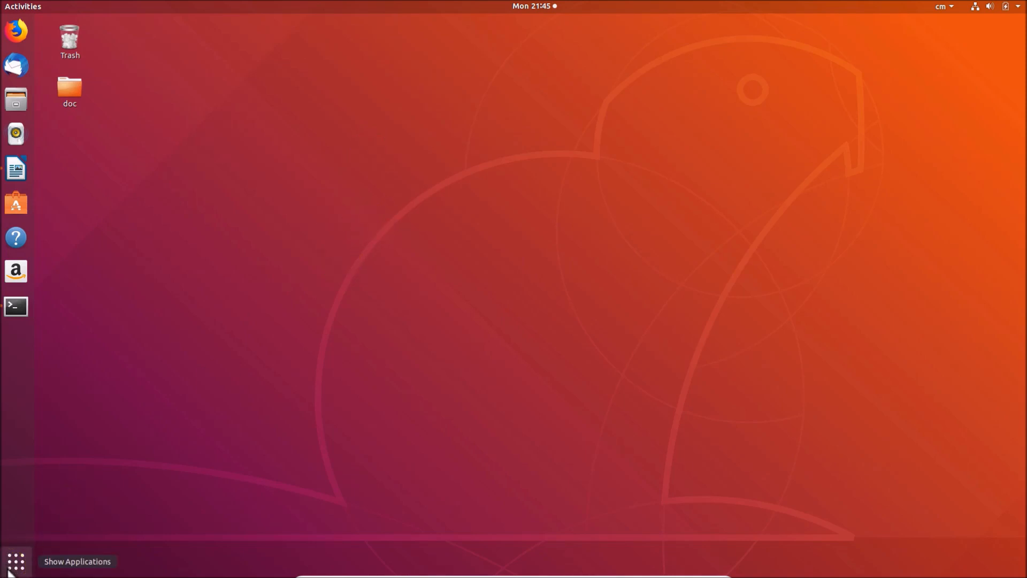
# Step: Search the applications overview for 'terminal' and launch the Terminal result
pyautogui.click(15, 562)
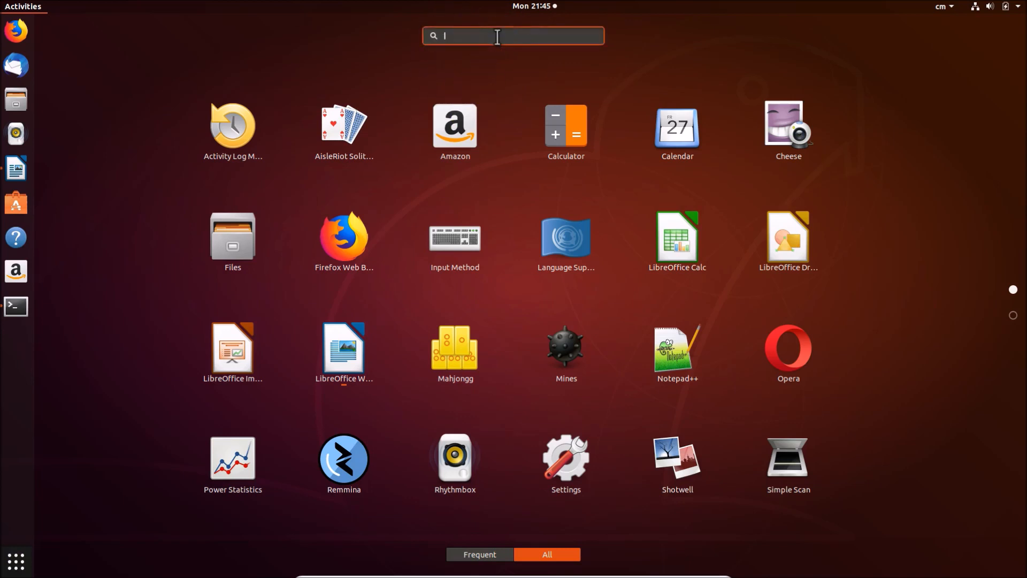
pyautogui.write('terminal')
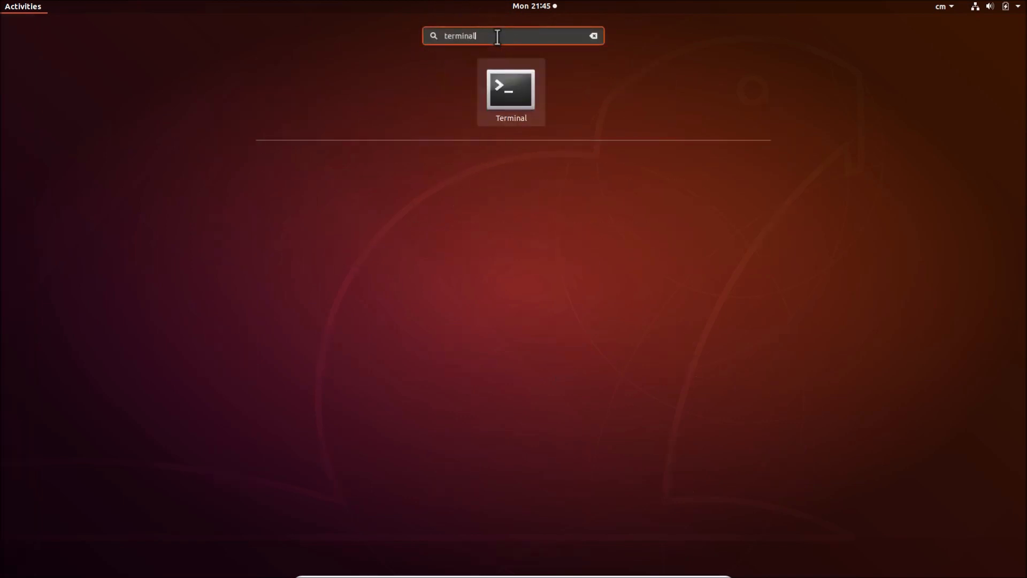
pyautogui.click(510, 90)
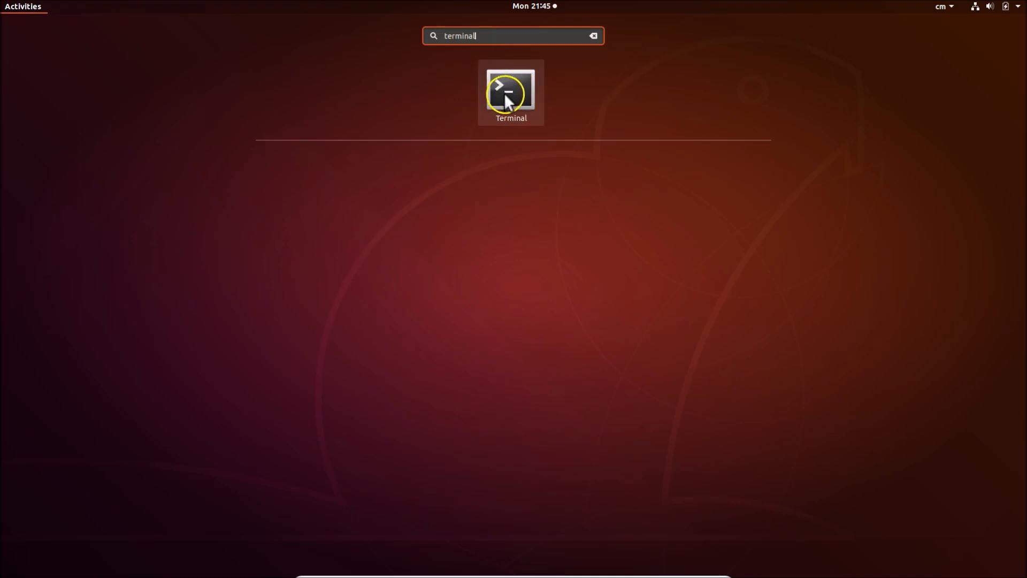
pyautogui.click(510, 92)
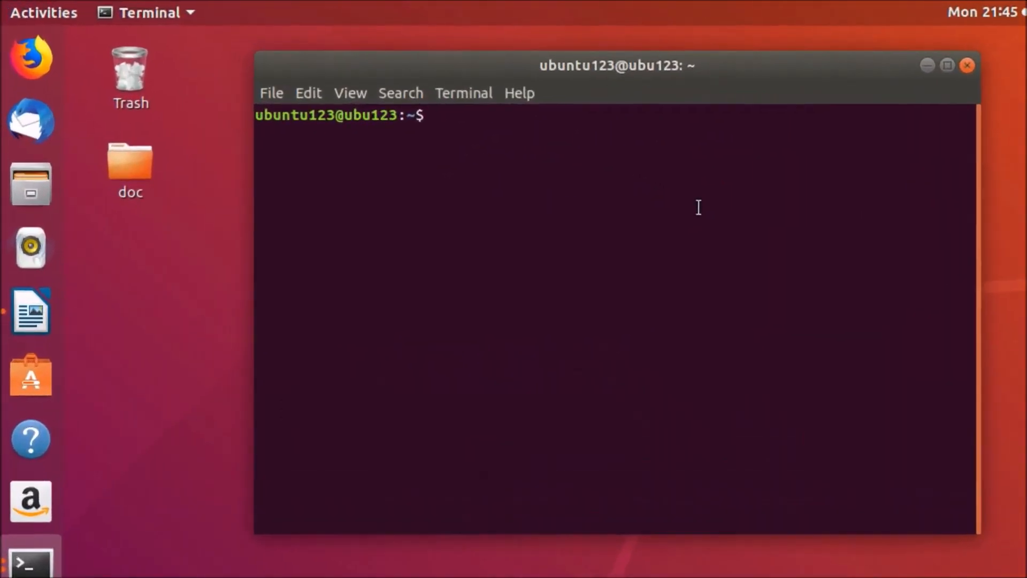
# Step: Run uname -m and arch, both reporting the architecture as x86_64
pyautogui.write('u')
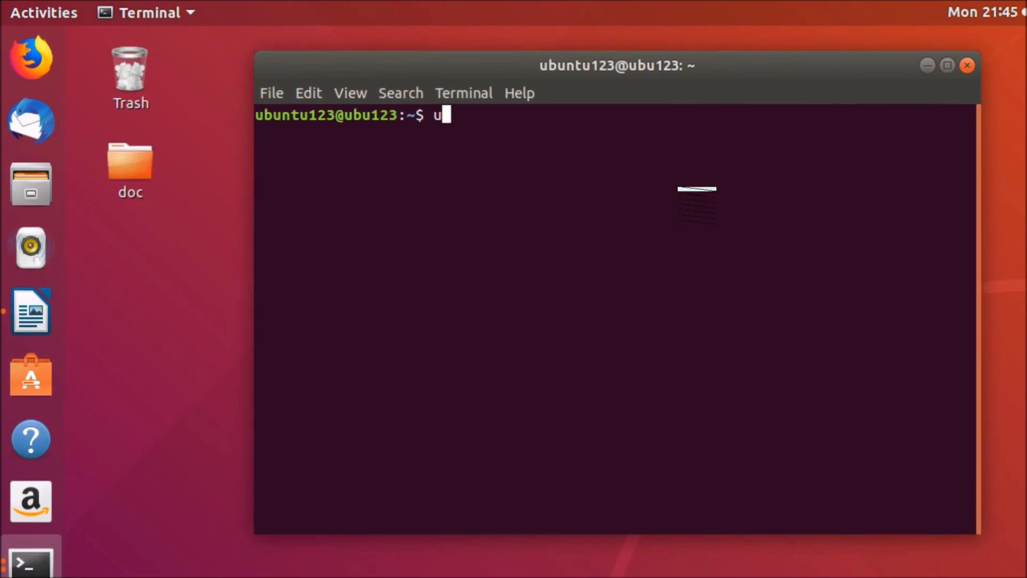
pyautogui.write('name -m')
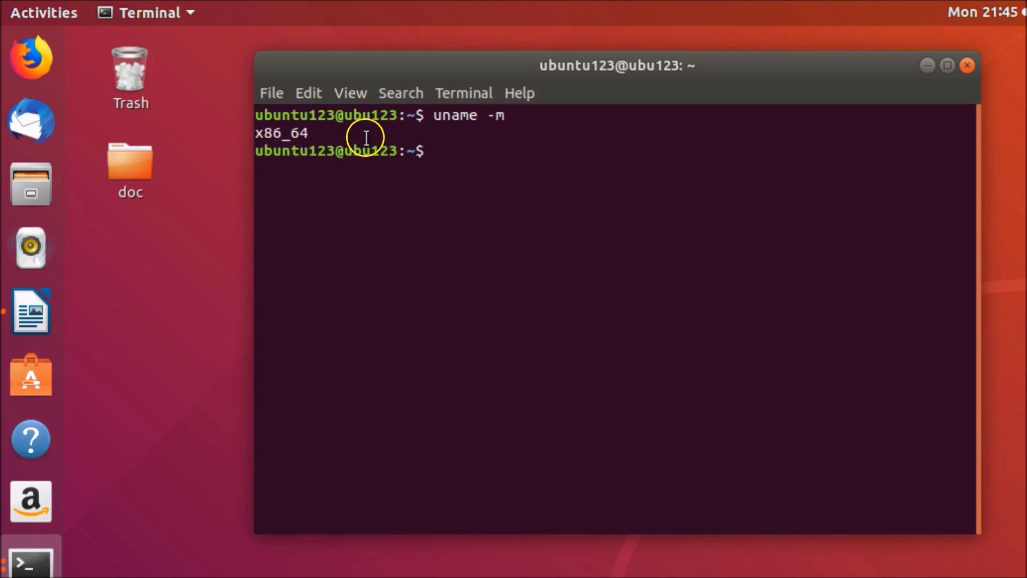
pyautogui.moveTo(592, 102)
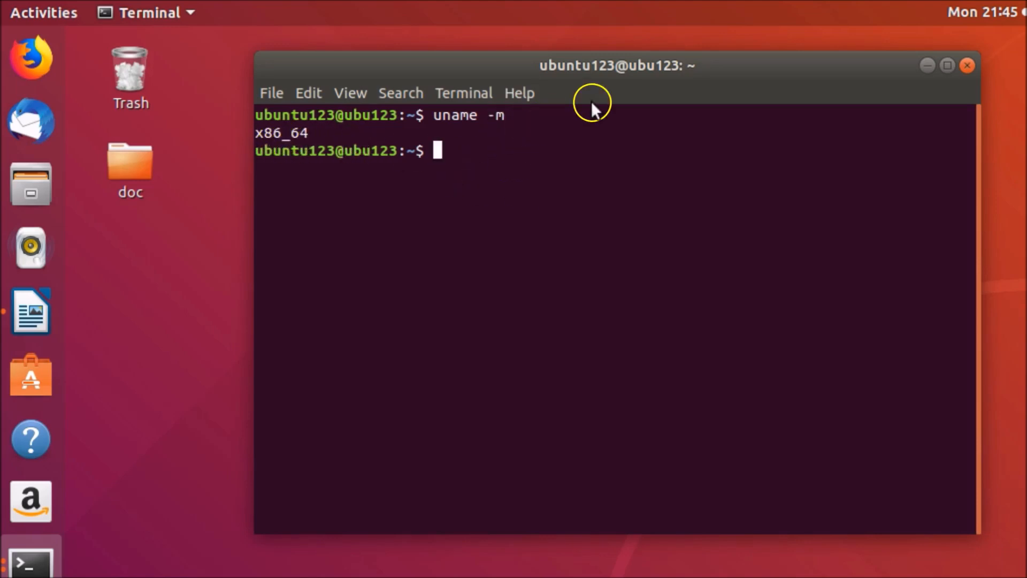
pyautogui.moveTo(601, 151)
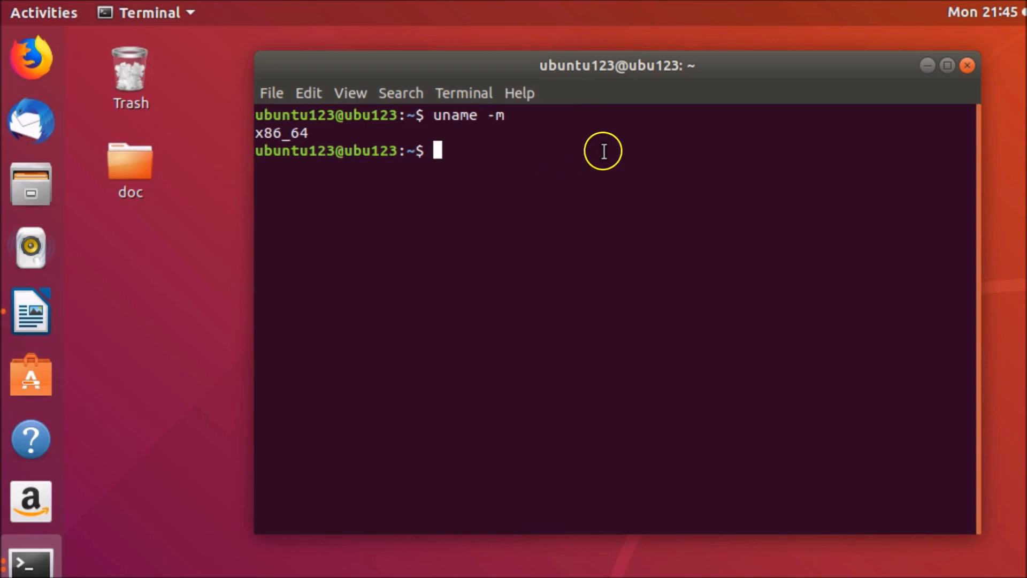
pyautogui.write('arc')
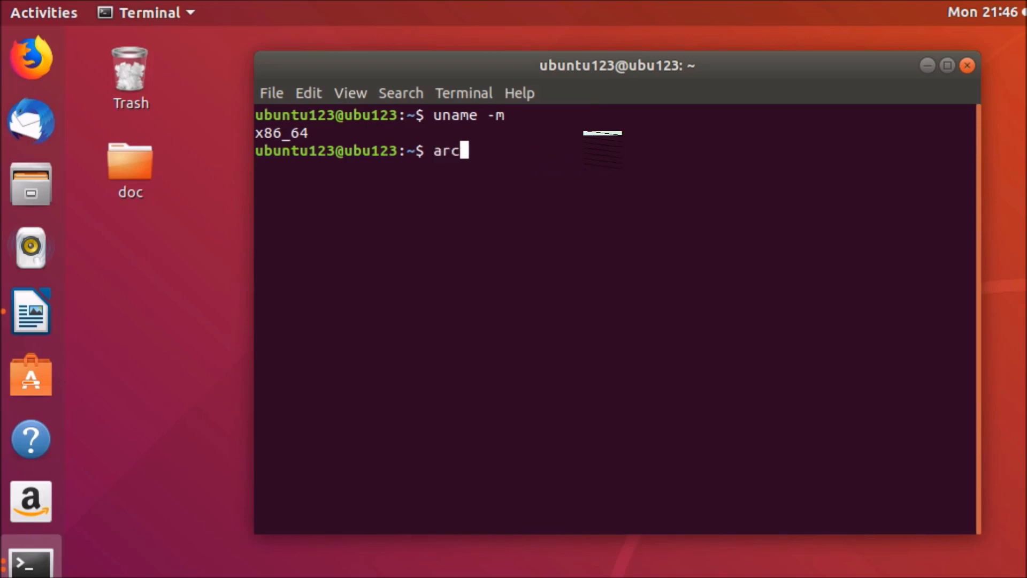
pyautogui.write('h')
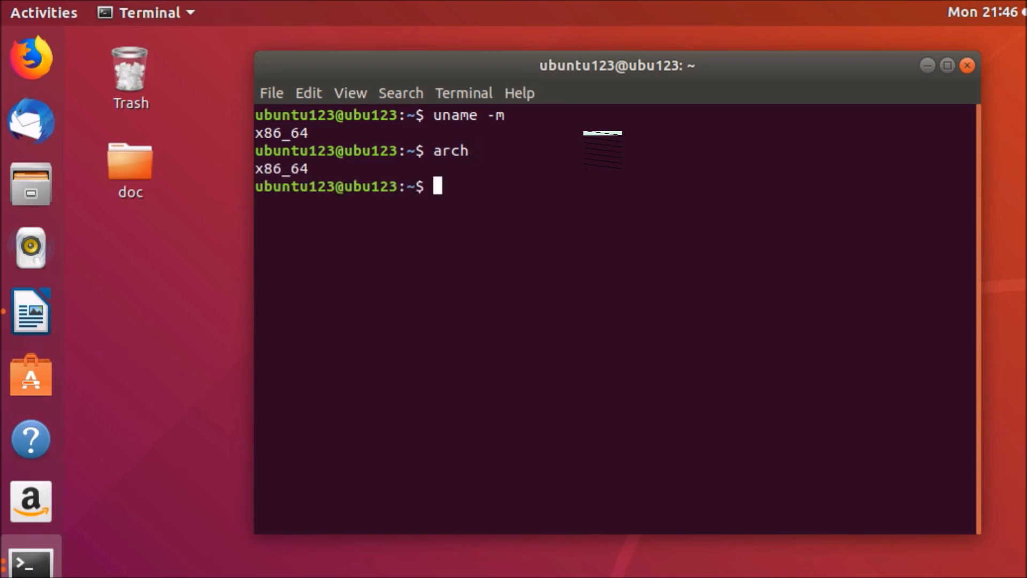
pyautogui.moveTo(308, 195)
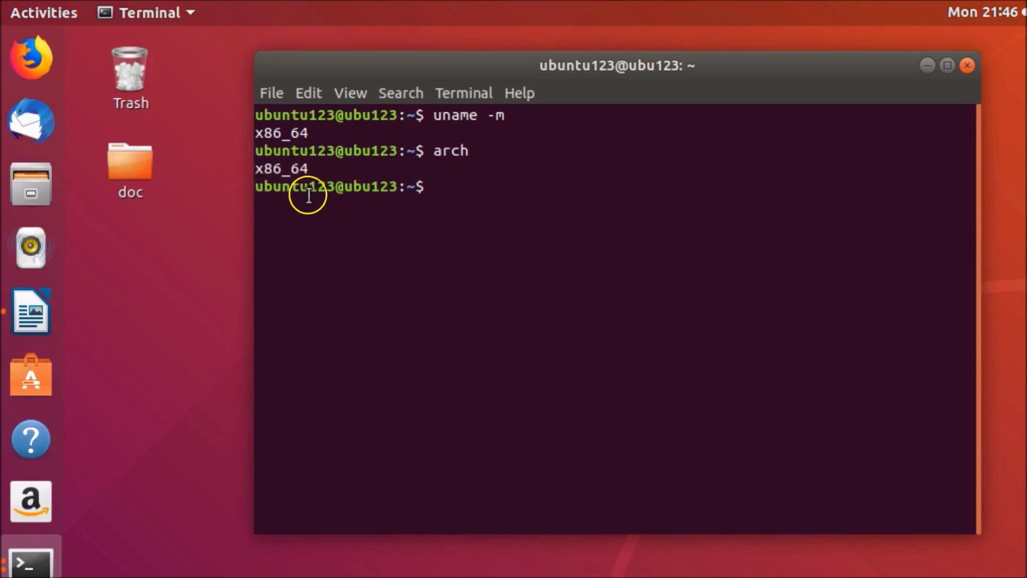
pyautogui.moveTo(650, 229)
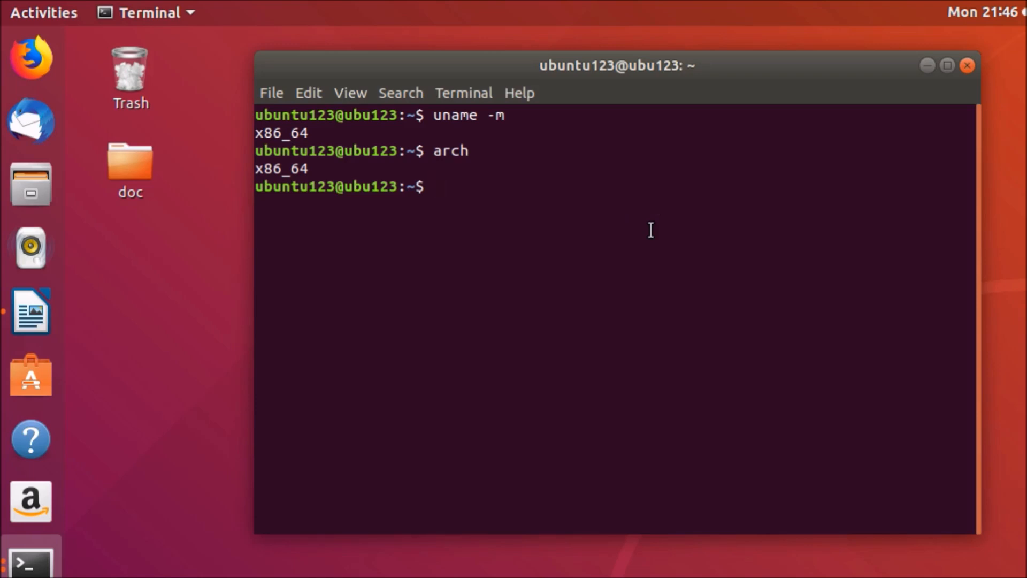
# Step: Run lscpu to list CPU details with architecture x86_64 and 32-bit, 64-bit op-modes
pyautogui.write('lscpu')
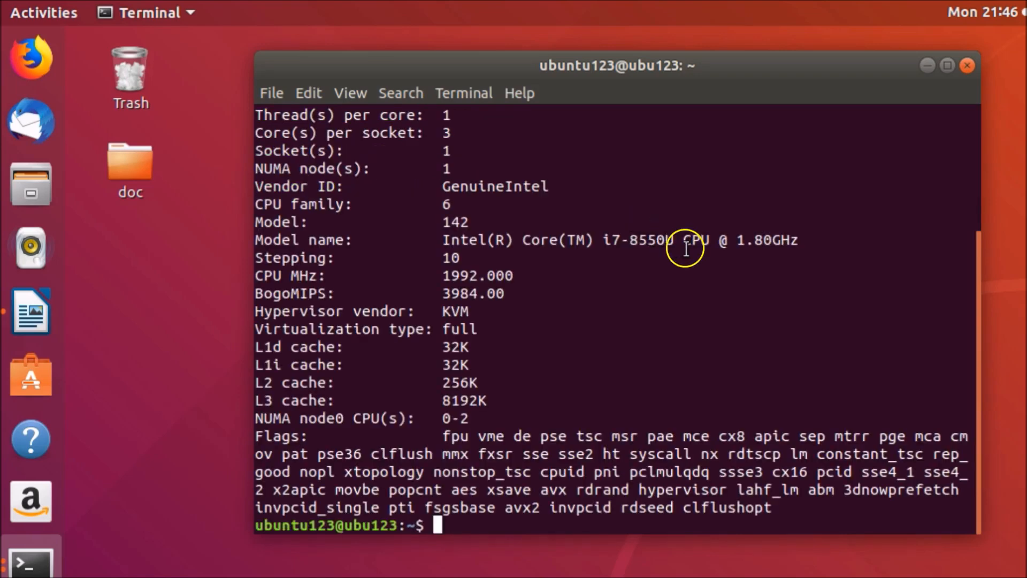
pyautogui.moveTo(646, 280)
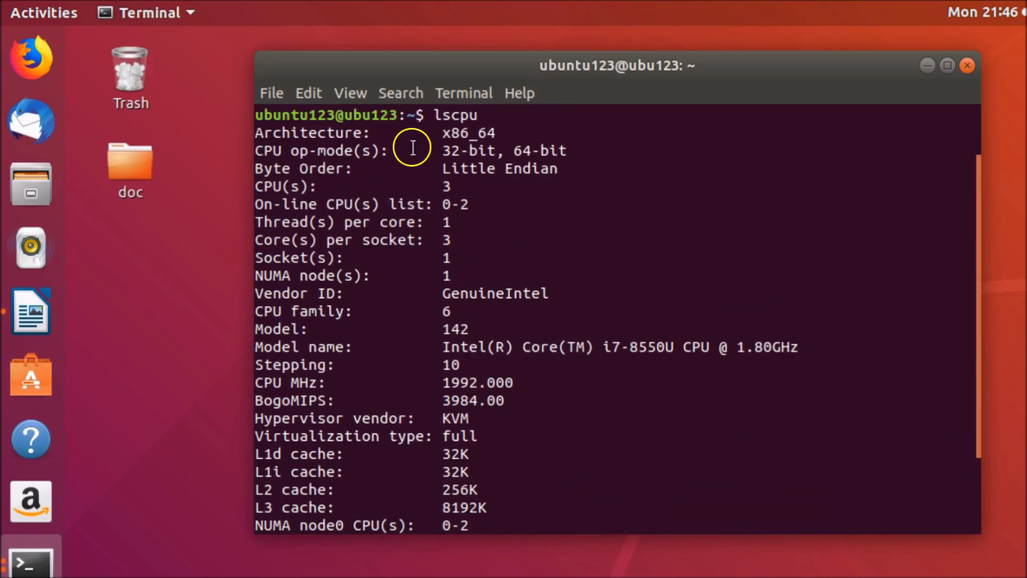
pyautogui.moveTo(400, 157)
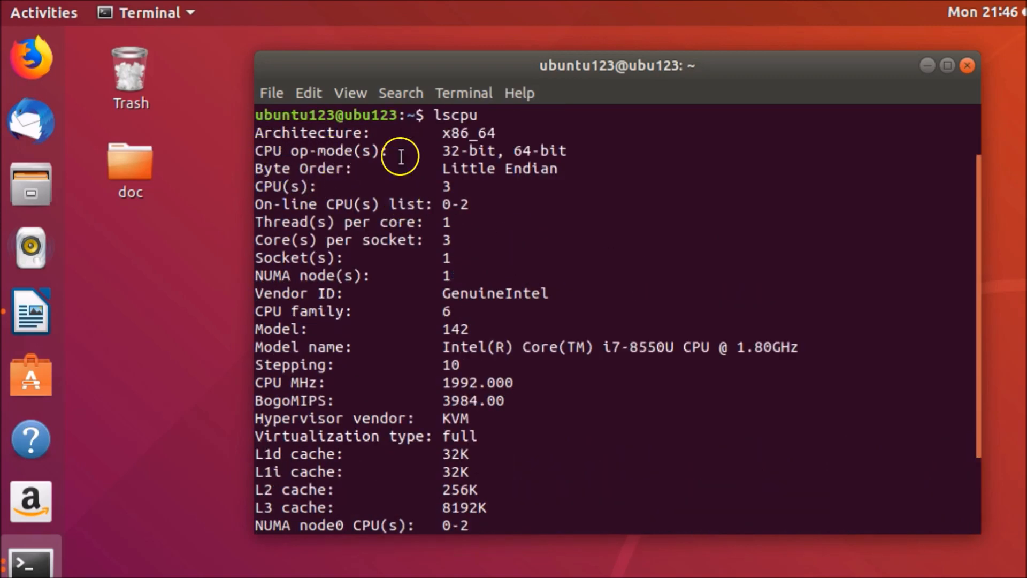
pyautogui.moveTo(377, 234)
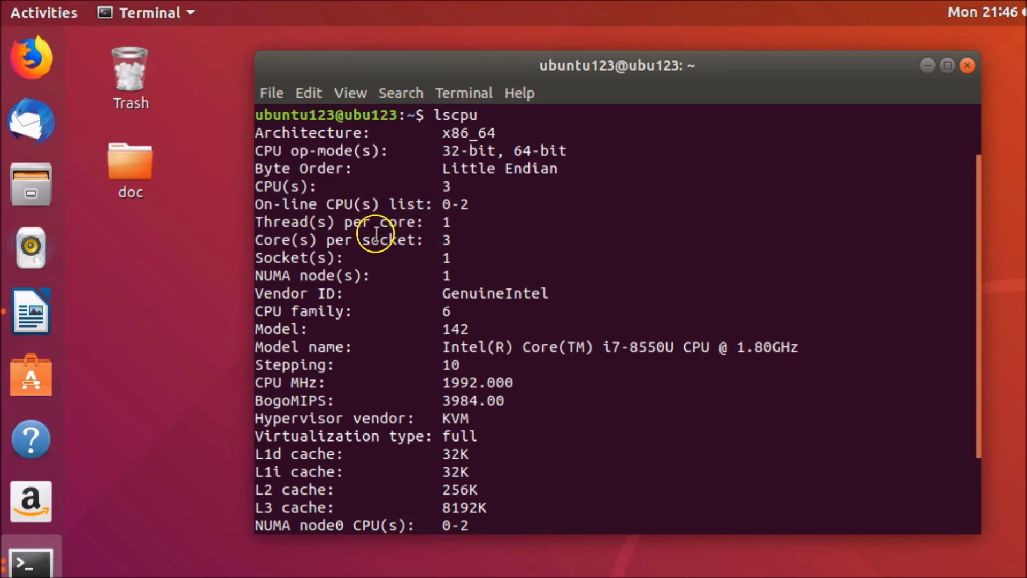
pyautogui.moveTo(431, 294)
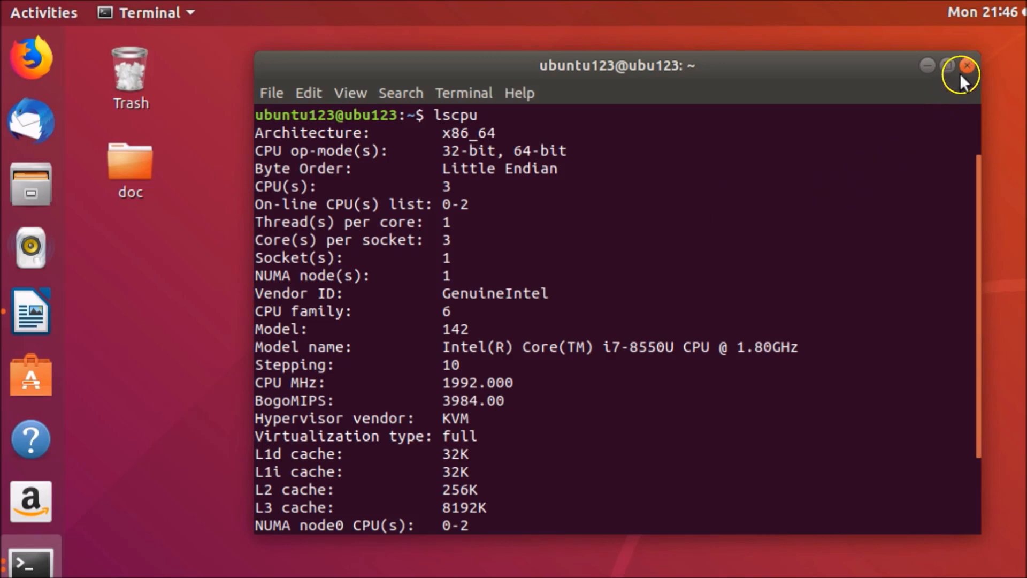
# Step: Close the terminal, check Settings About reports OS type 64-bit, then close Settings
pyautogui.click(965, 65)
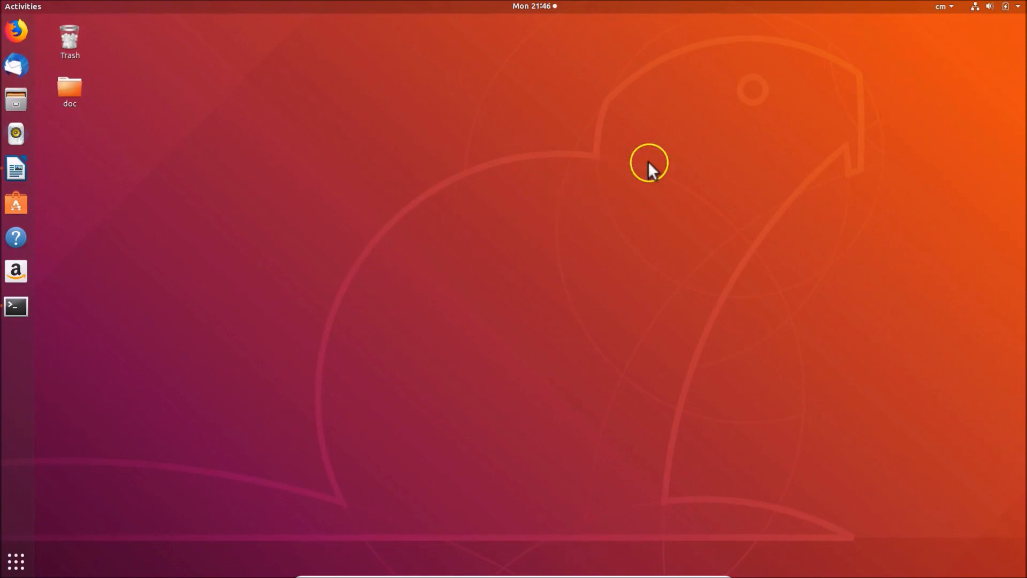
pyautogui.moveTo(1003, 10)
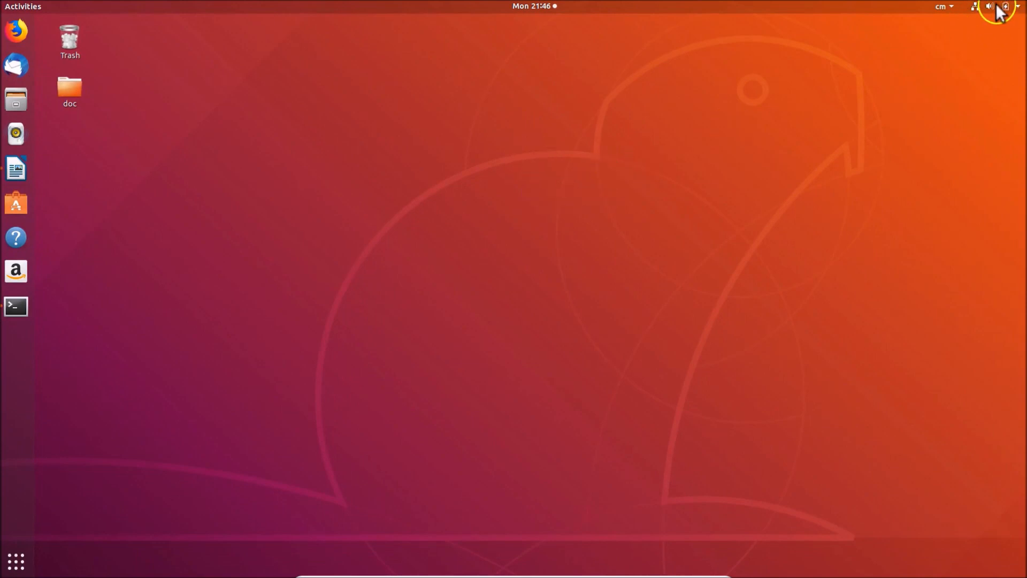
pyautogui.click(1005, 7)
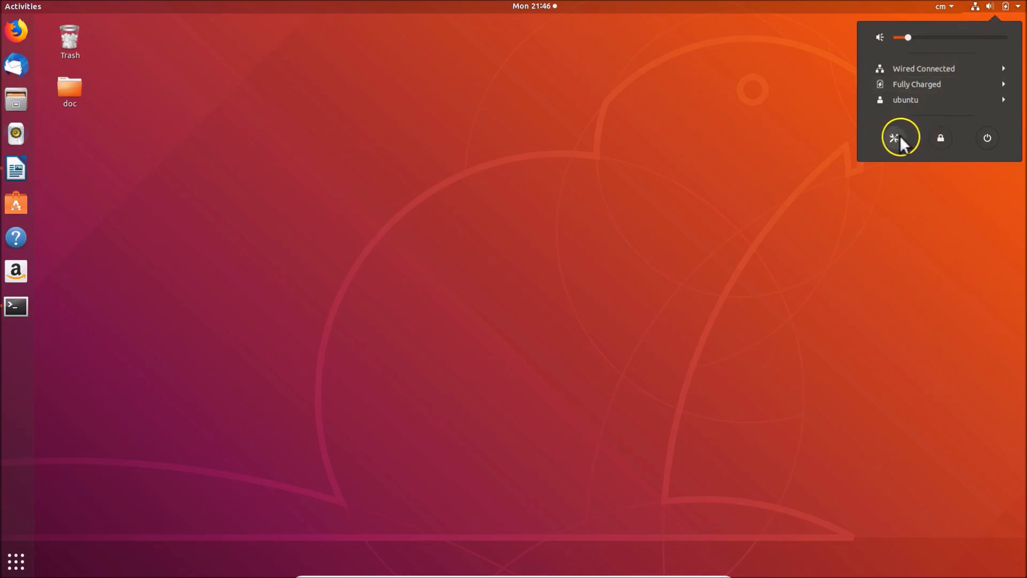
pyautogui.click(901, 138)
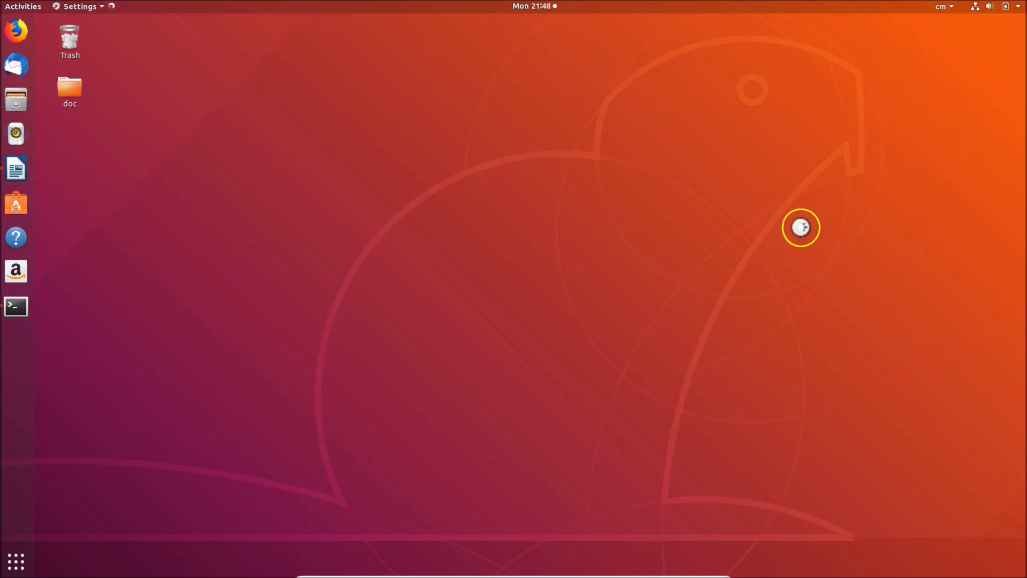
pyautogui.click(77, 7)
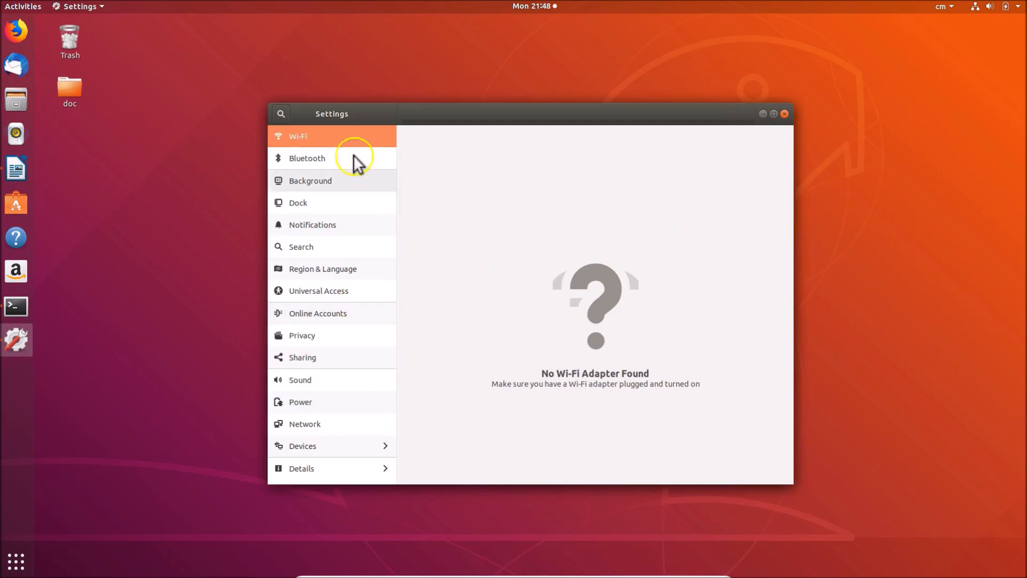
pyautogui.moveTo(347, 381)
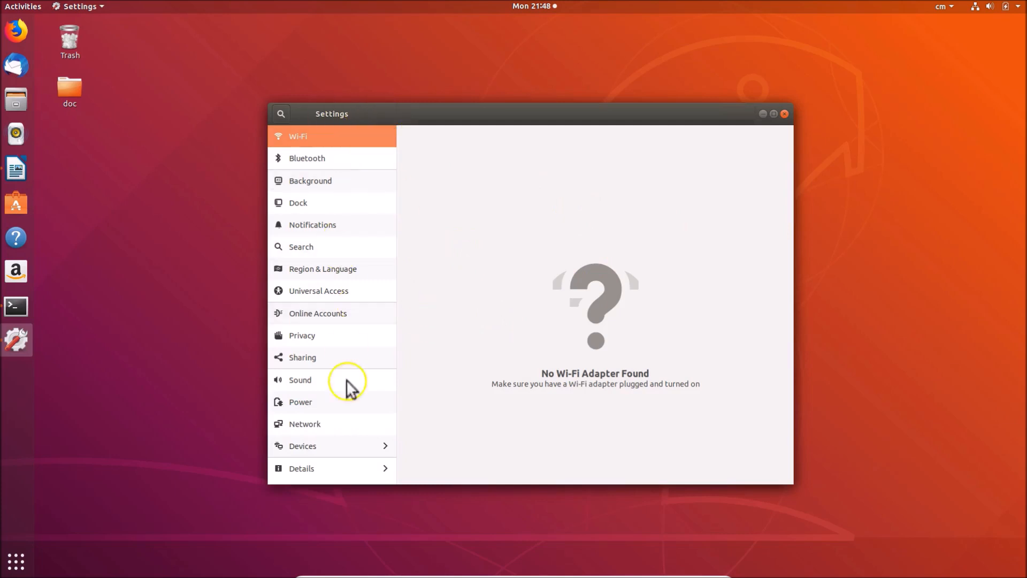
pyautogui.moveTo(340, 475)
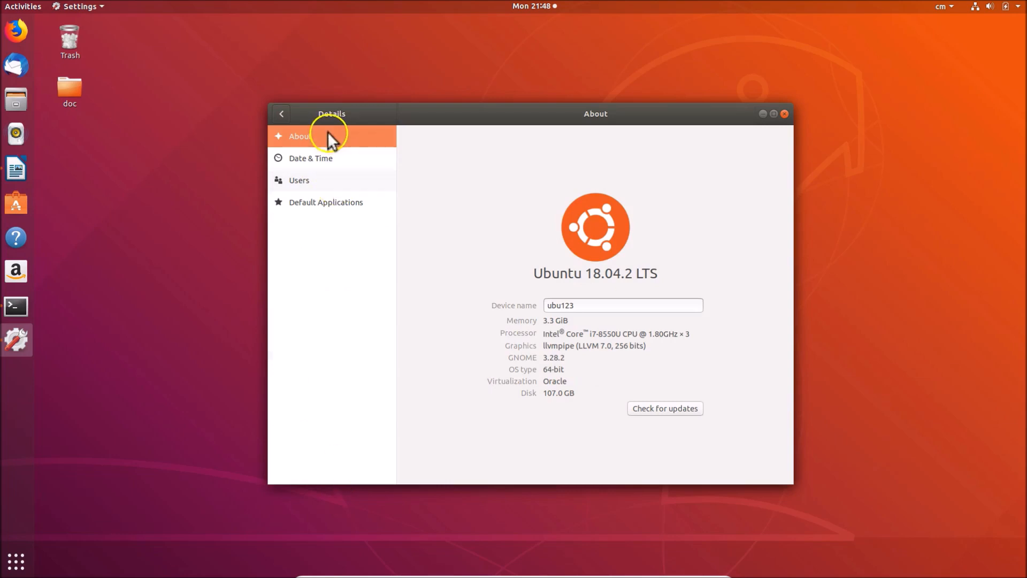
pyautogui.moveTo(538, 303)
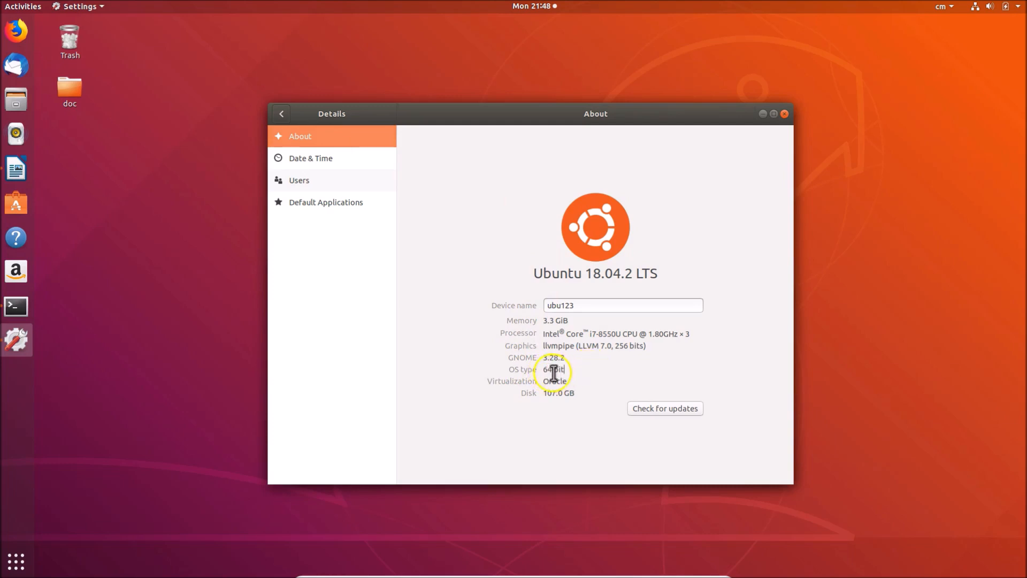
pyautogui.moveTo(783, 142)
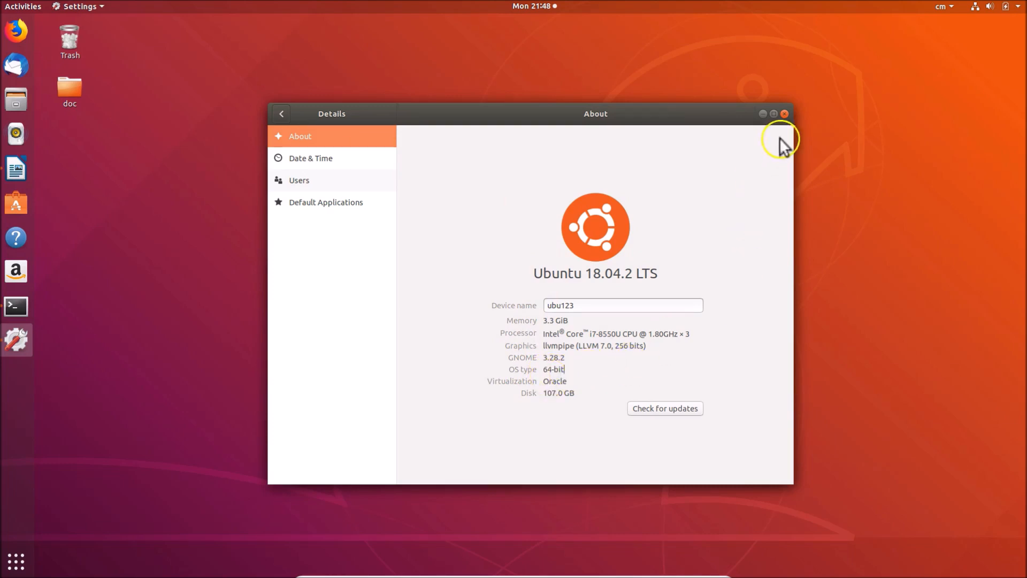
pyautogui.click(784, 113)
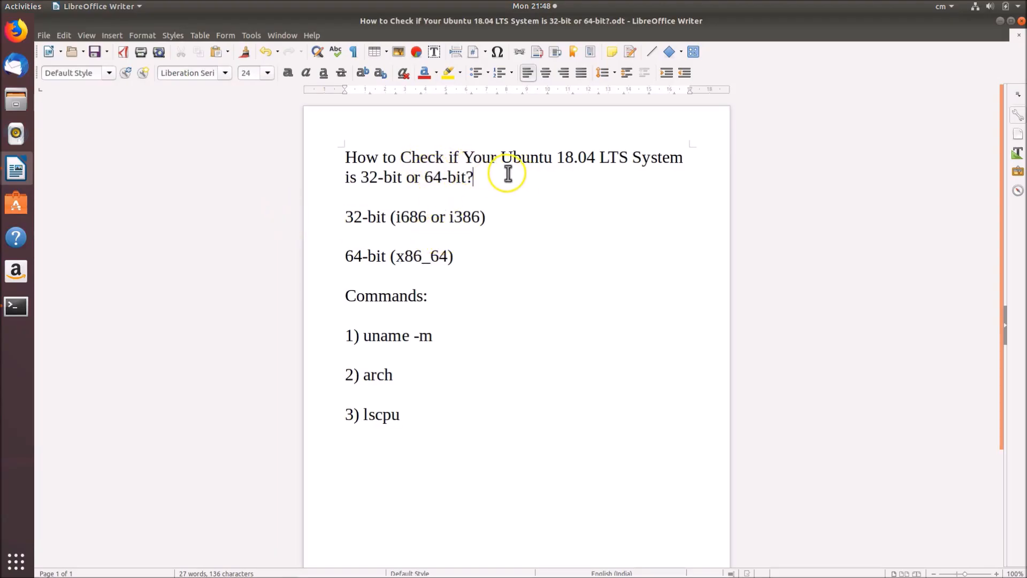
pyautogui.moveTo(676, 172)
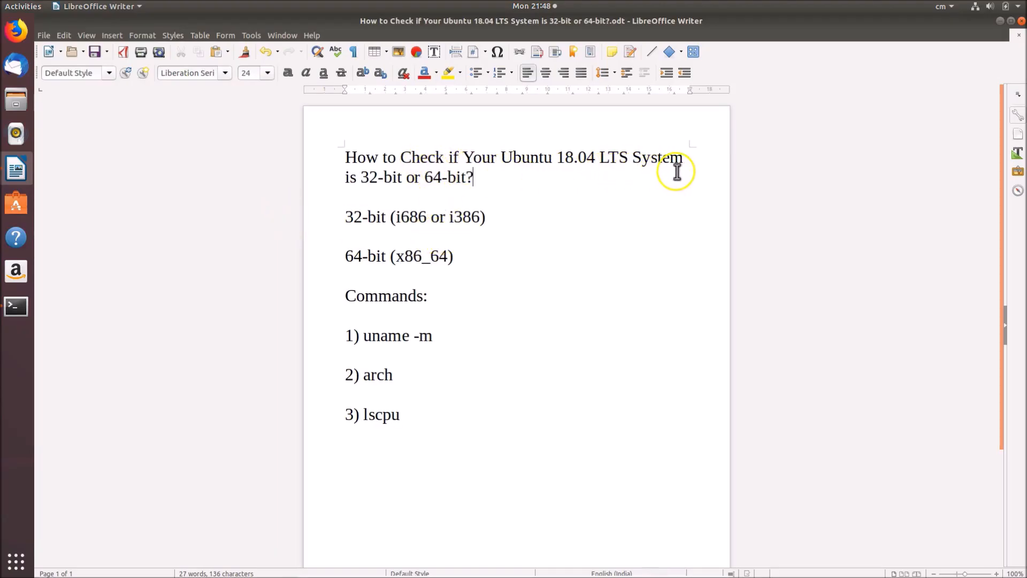
pyautogui.moveTo(477, 185)
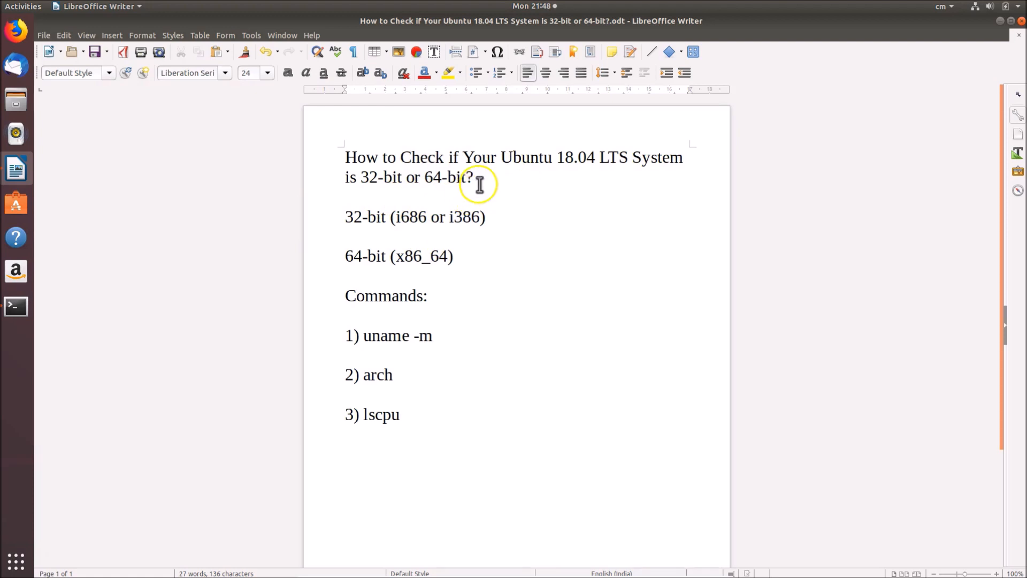